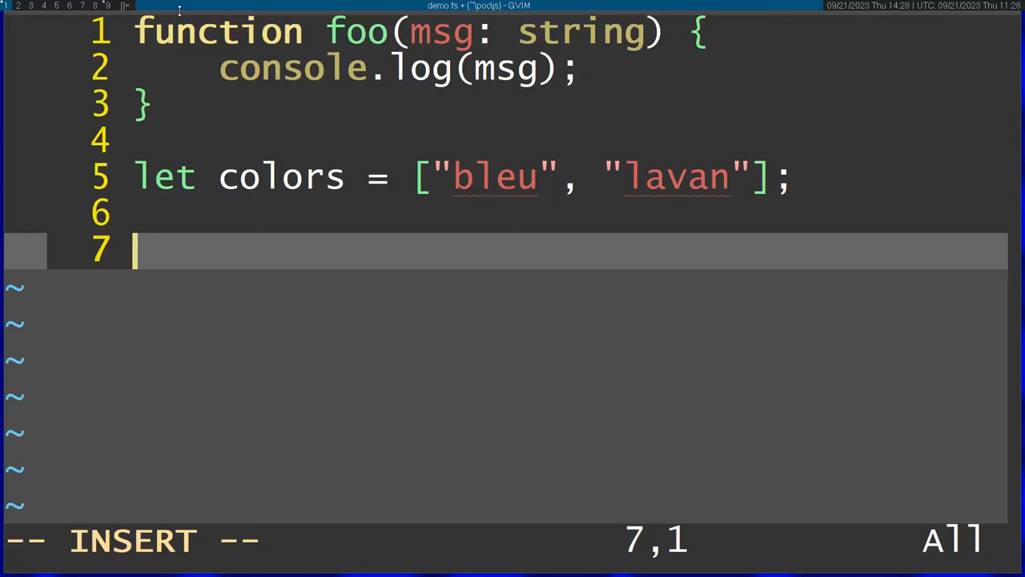
type("foo")
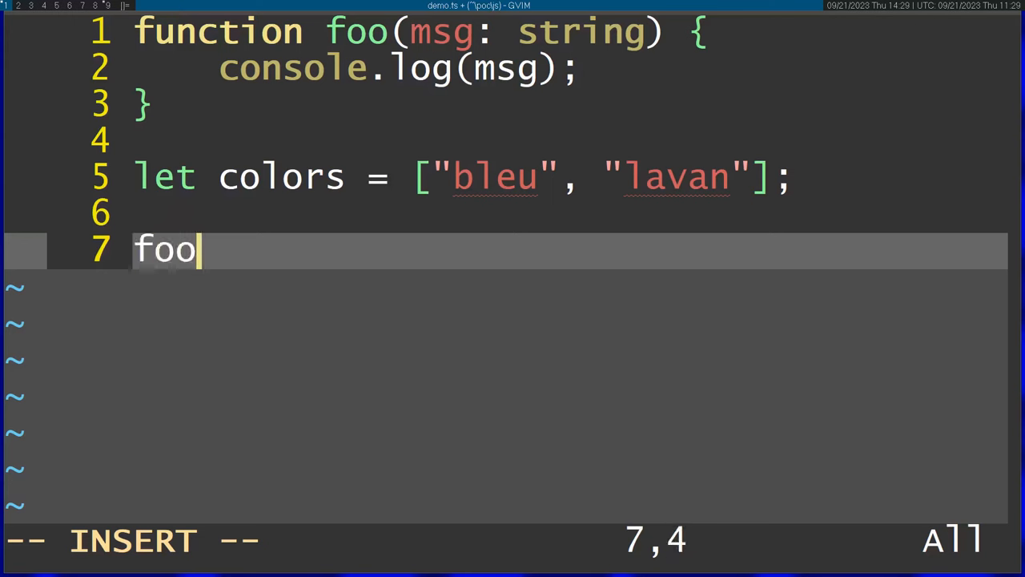
type("(")
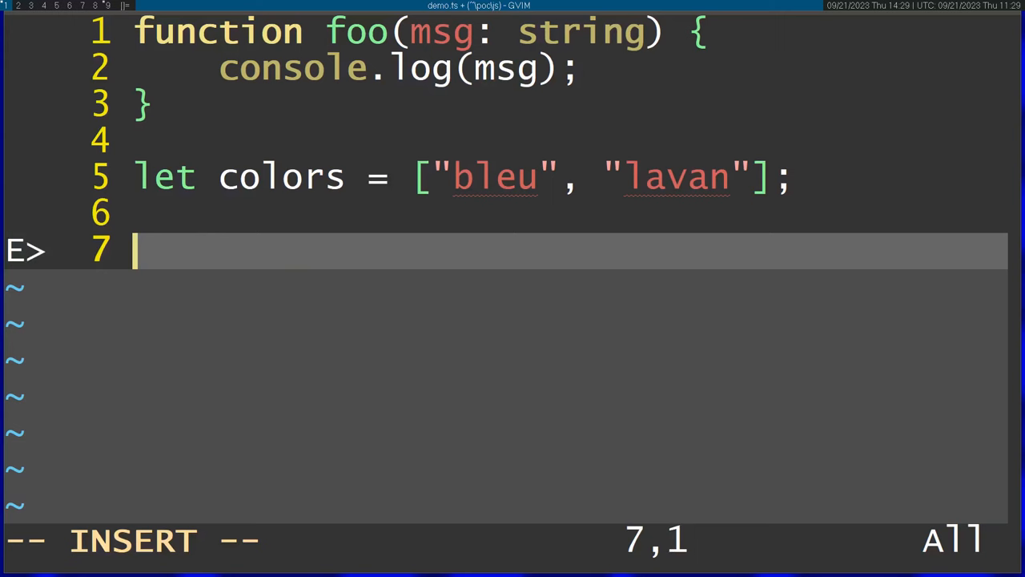
type("colors.p")
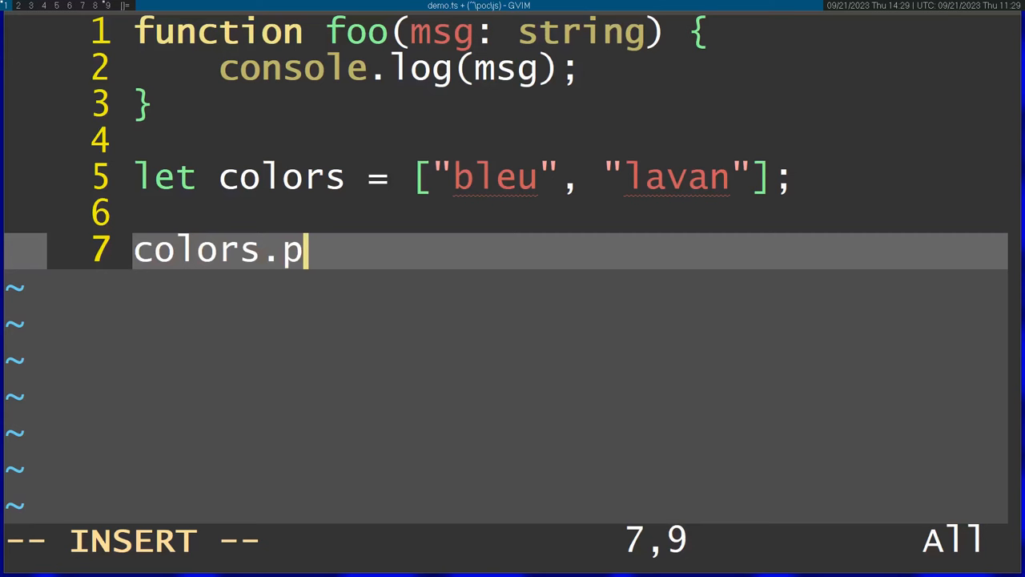